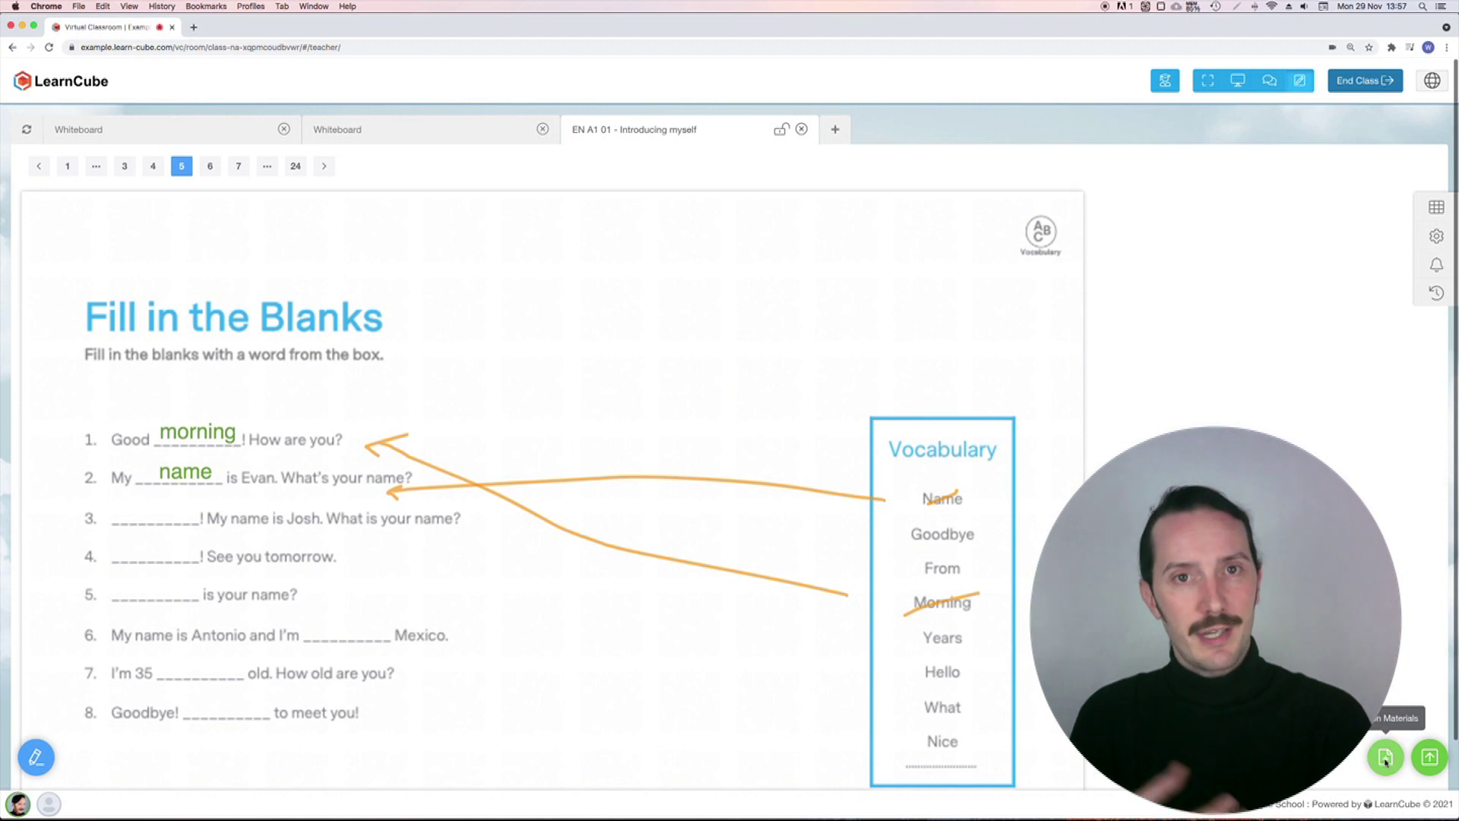
Bring up the Lesson Materials library listing the whiteboards file
click(1386, 757)
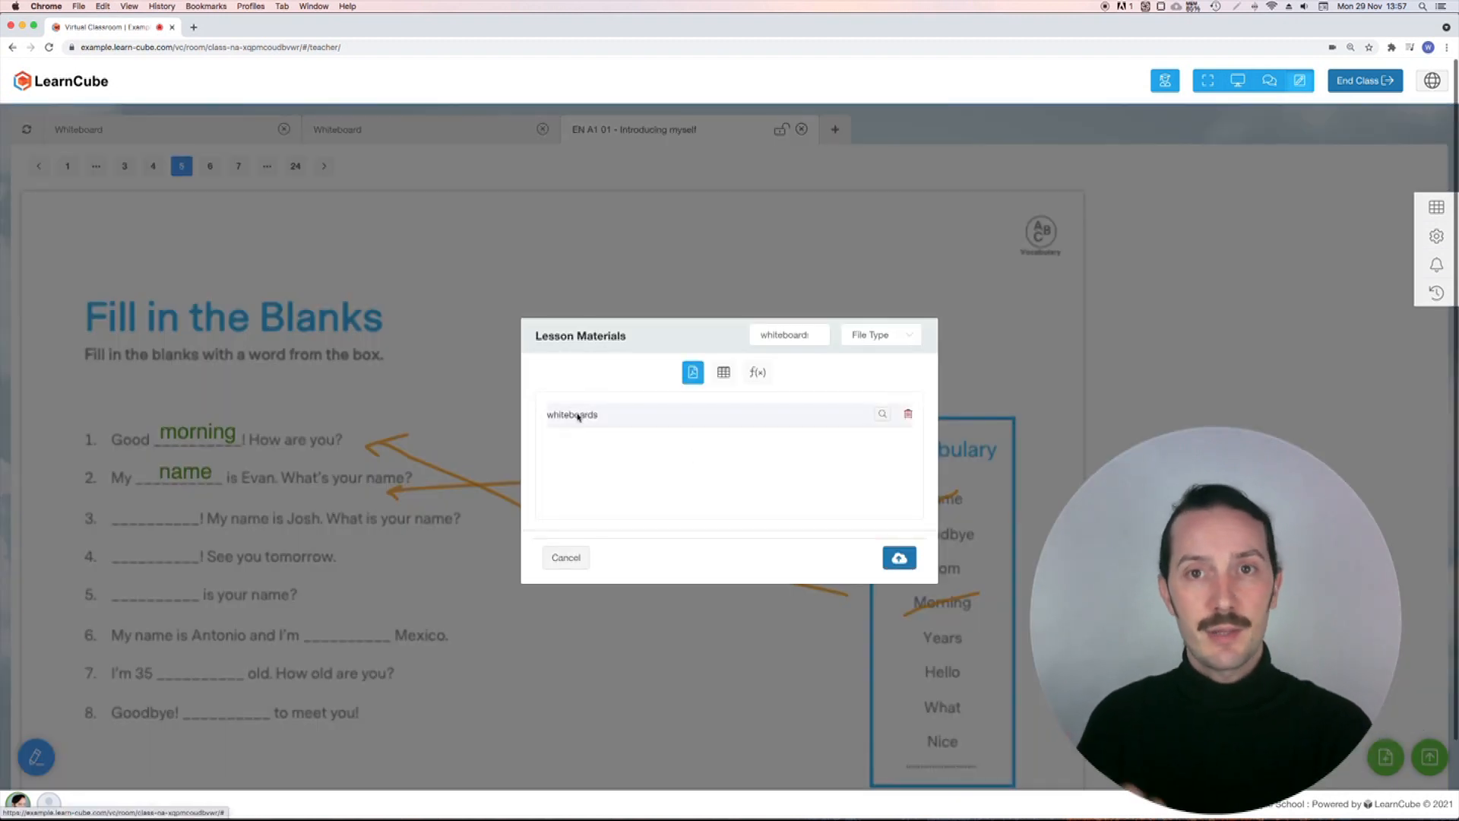
Add the 30-page whiteboards file as its own tab and advance to page 5
click(898, 557)
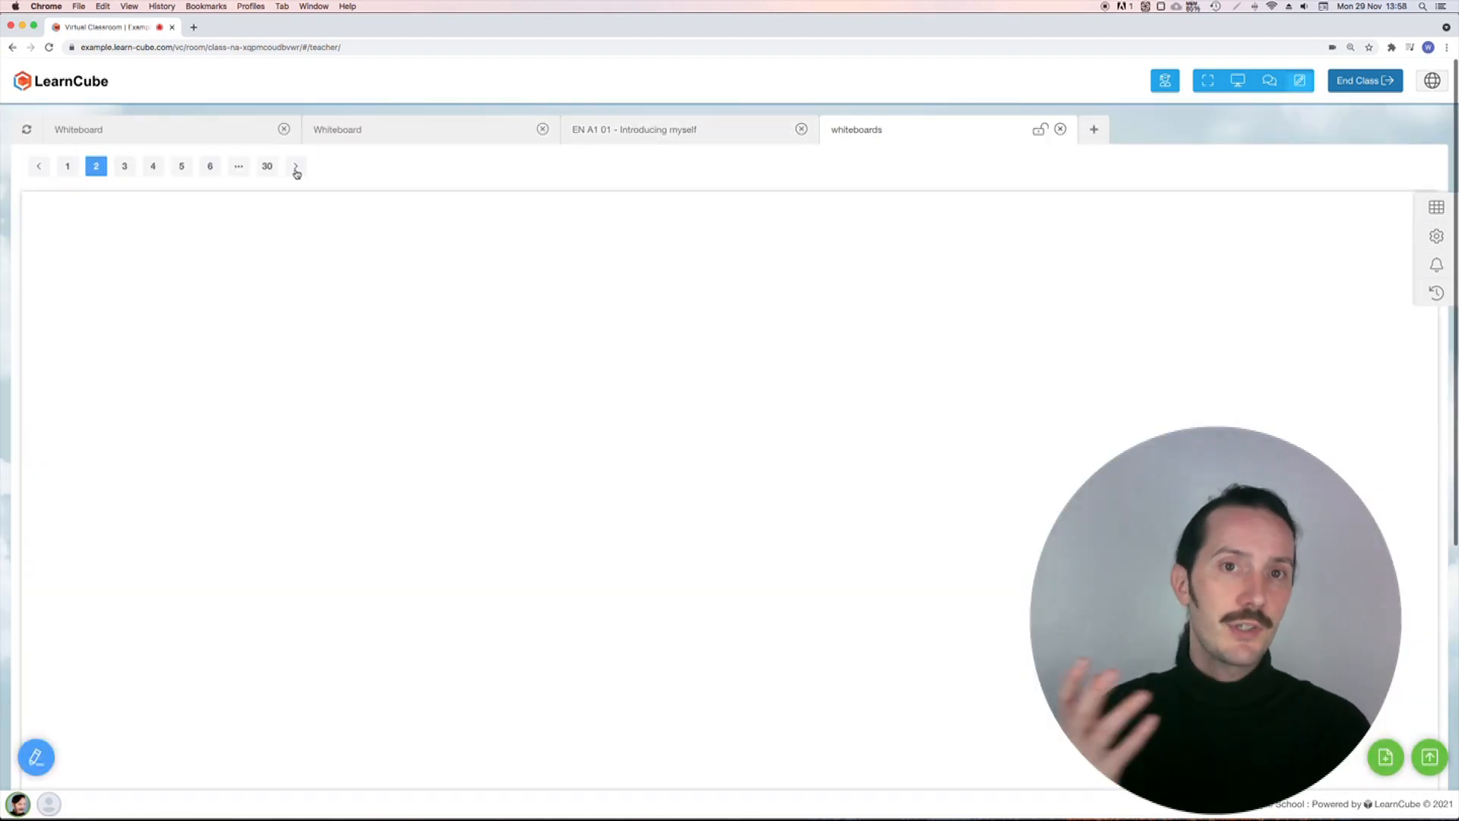
click(152, 166)
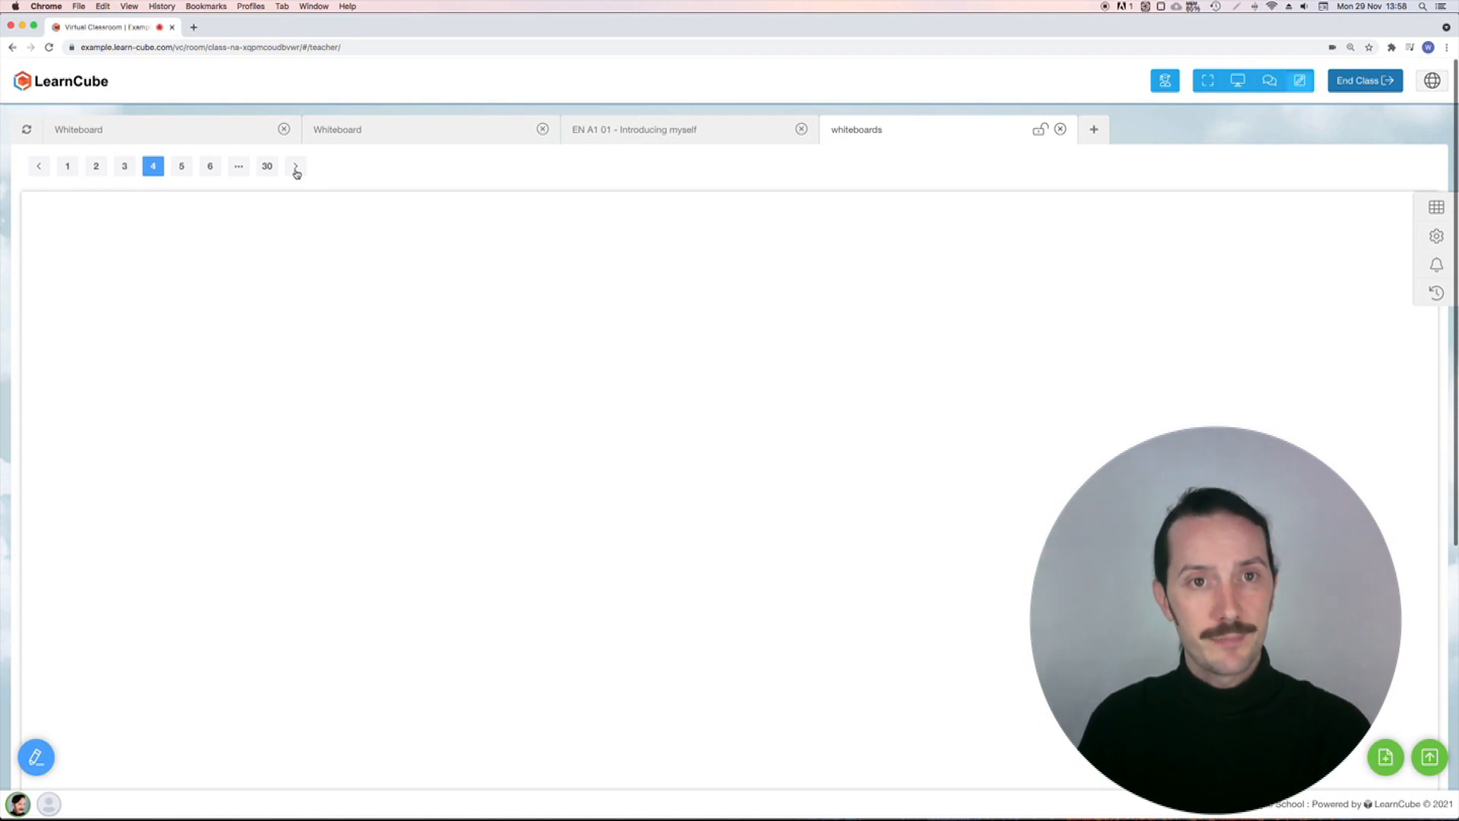
click(296, 165)
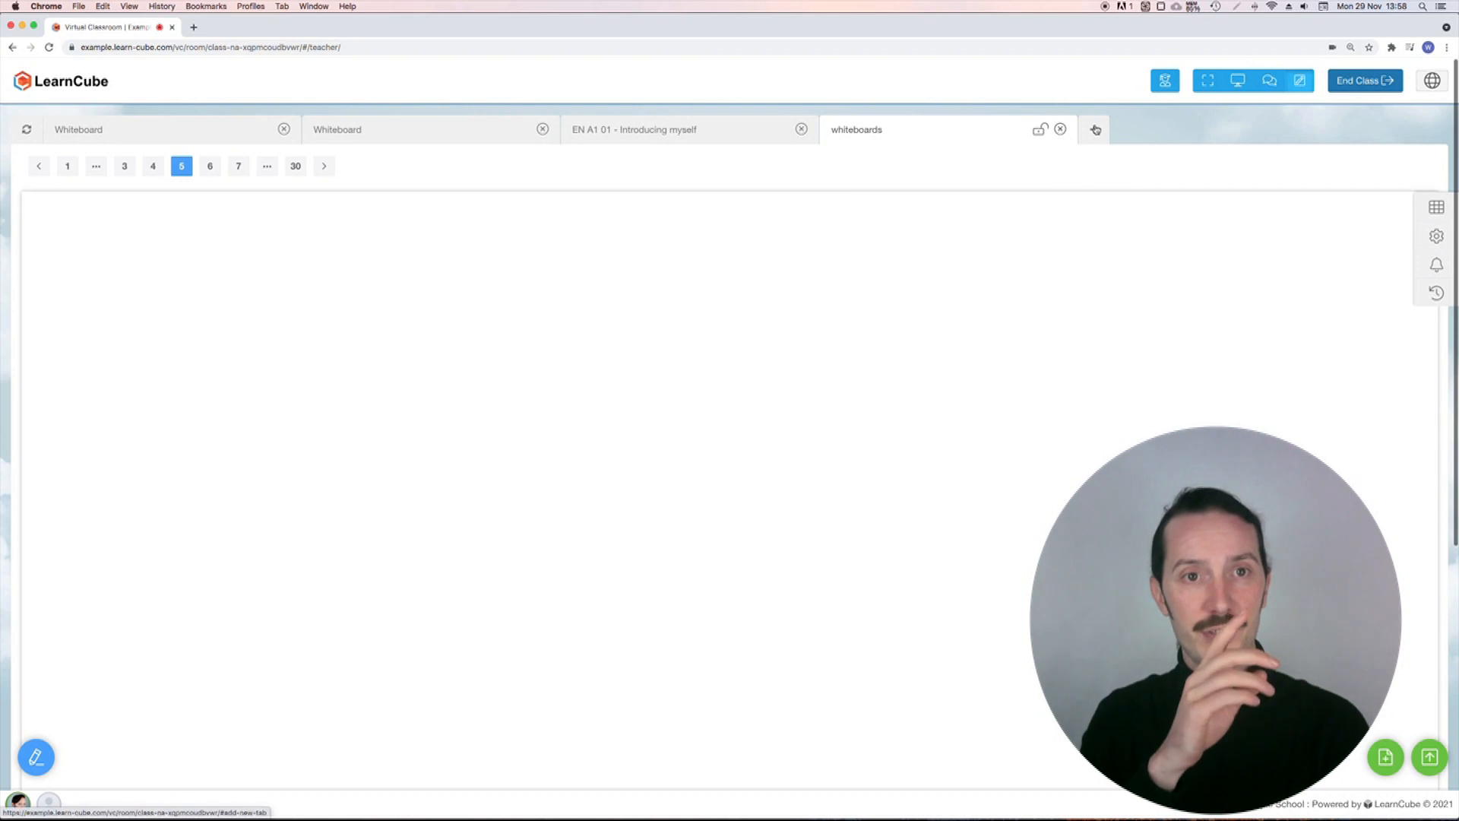
Close the whiteboards tab, returning to the EN A1 01 Introducing myself lesson
click(1096, 129)
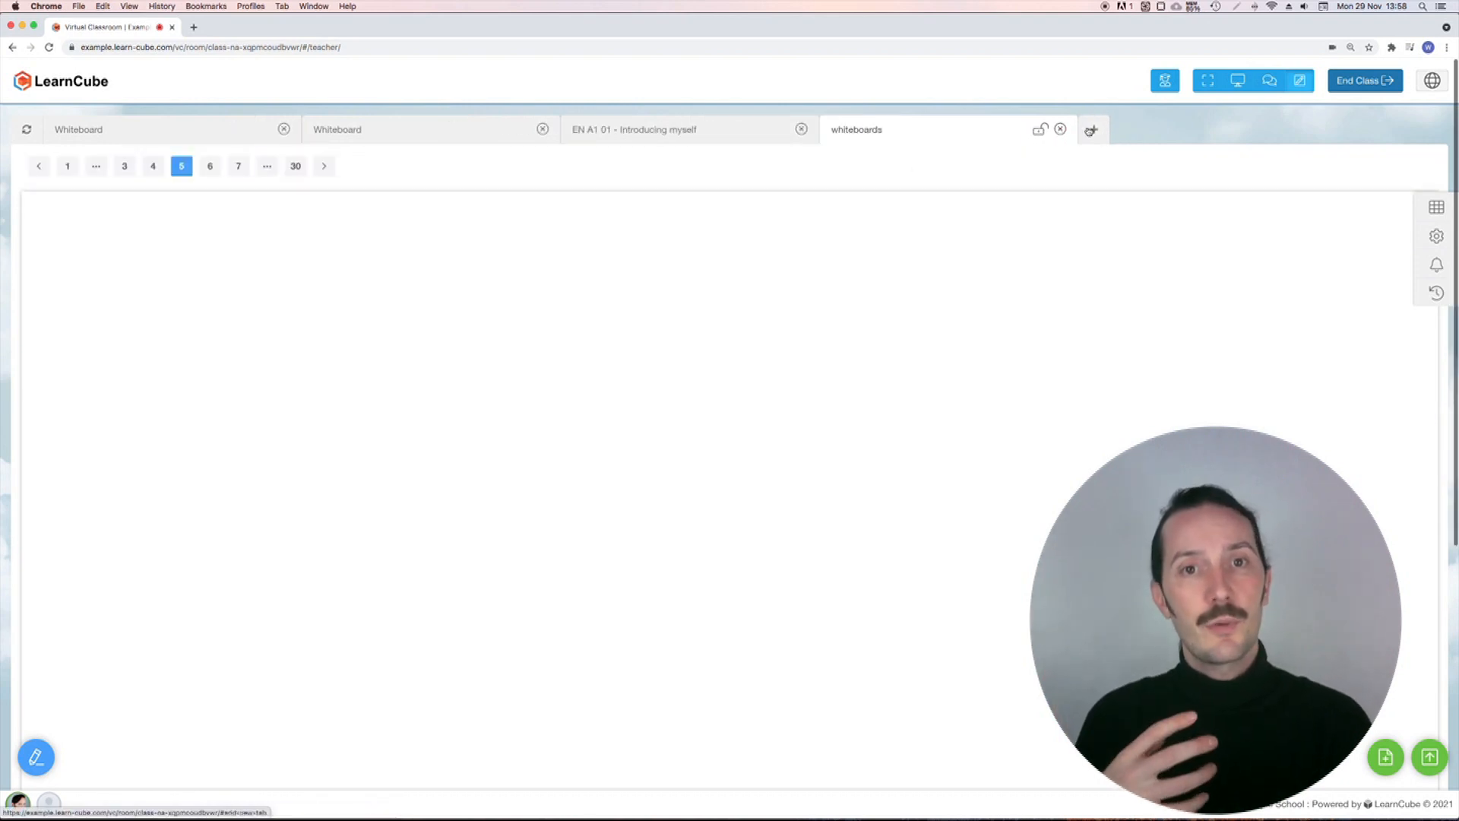
click(1059, 129)
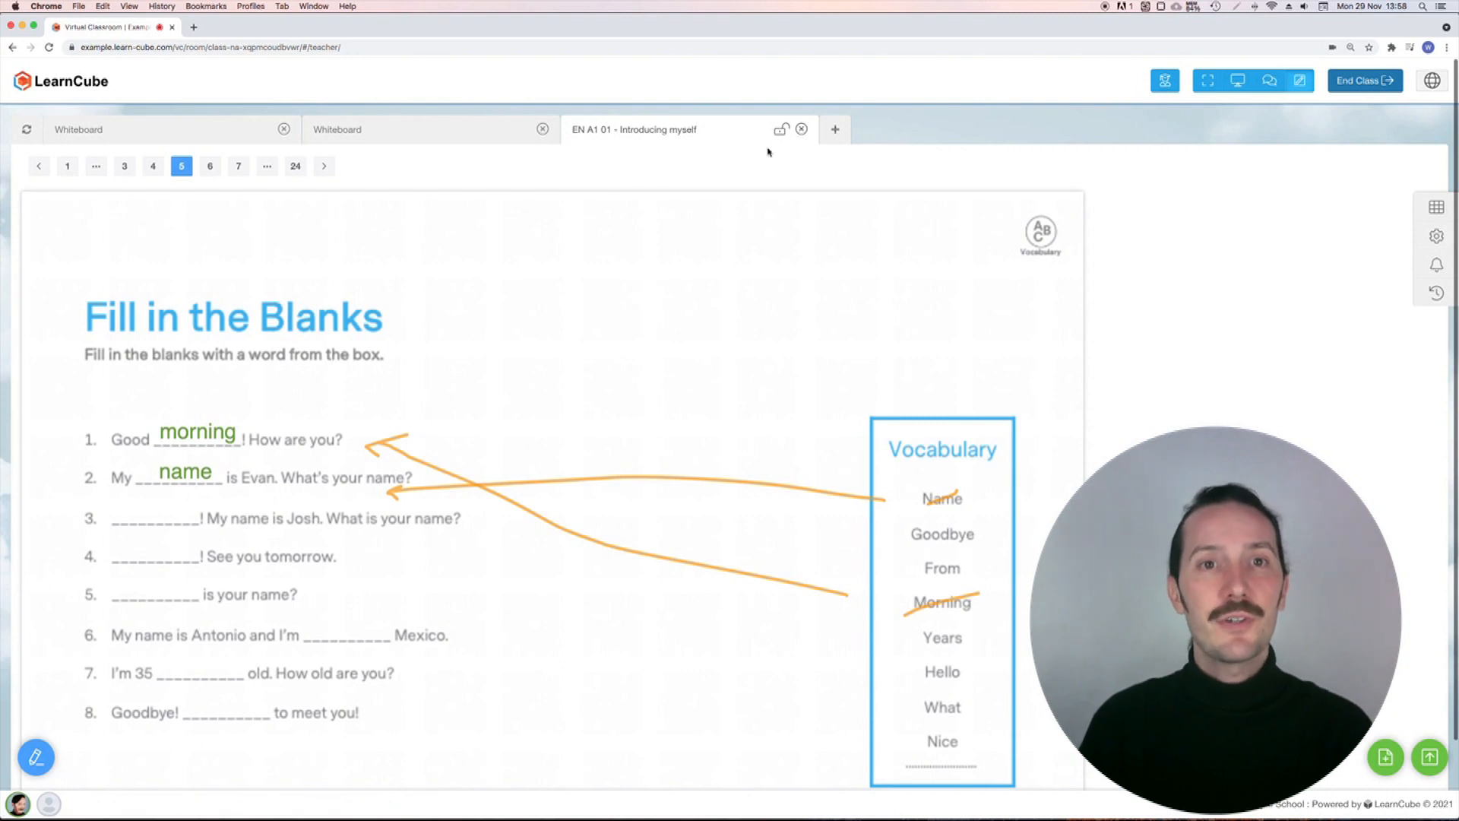
mouse_move(26, 130)
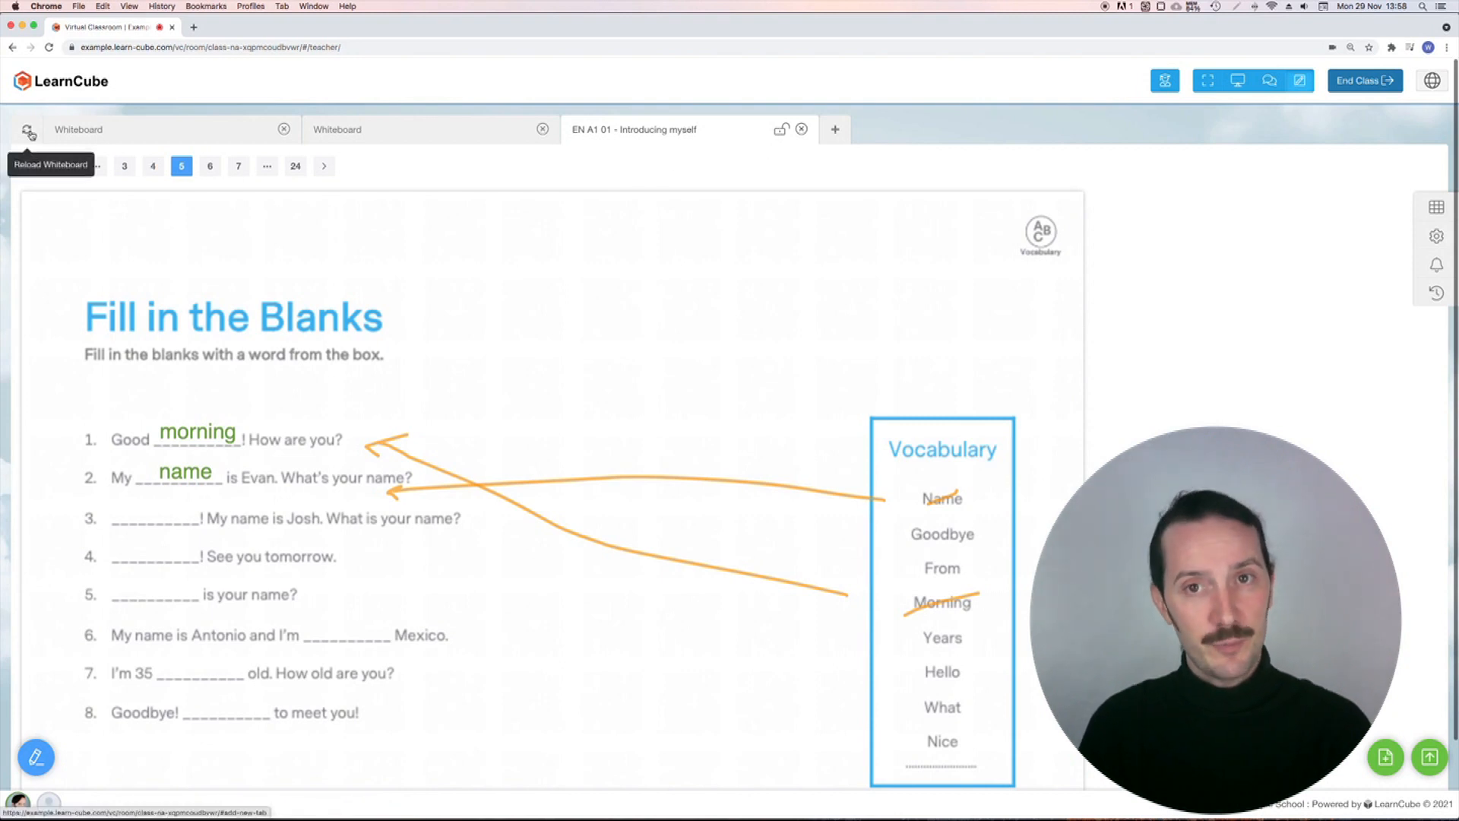
click(28, 130)
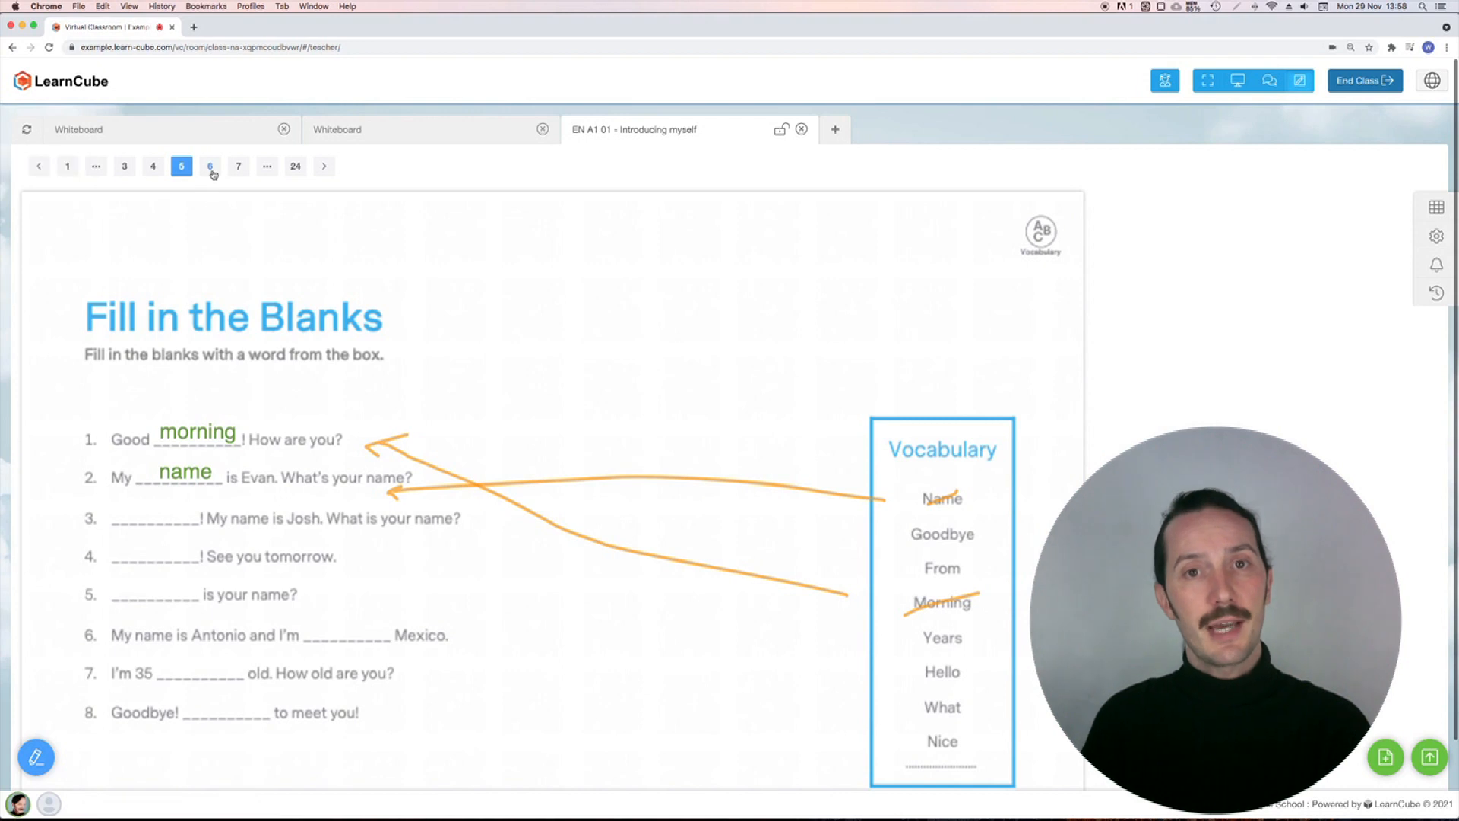
Advance the lesson to page 7, the To Be rule table
click(210, 166)
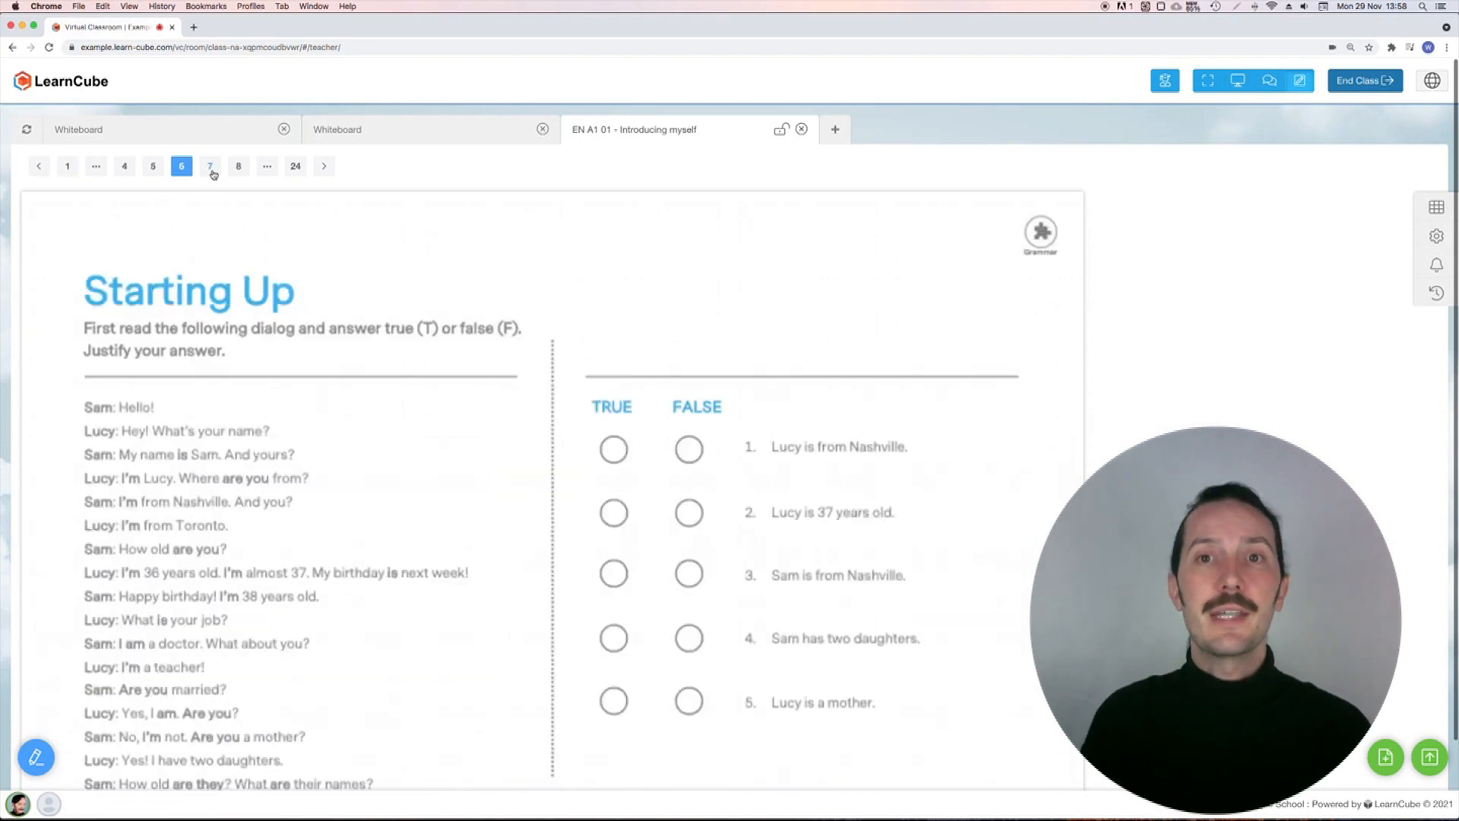
click(210, 165)
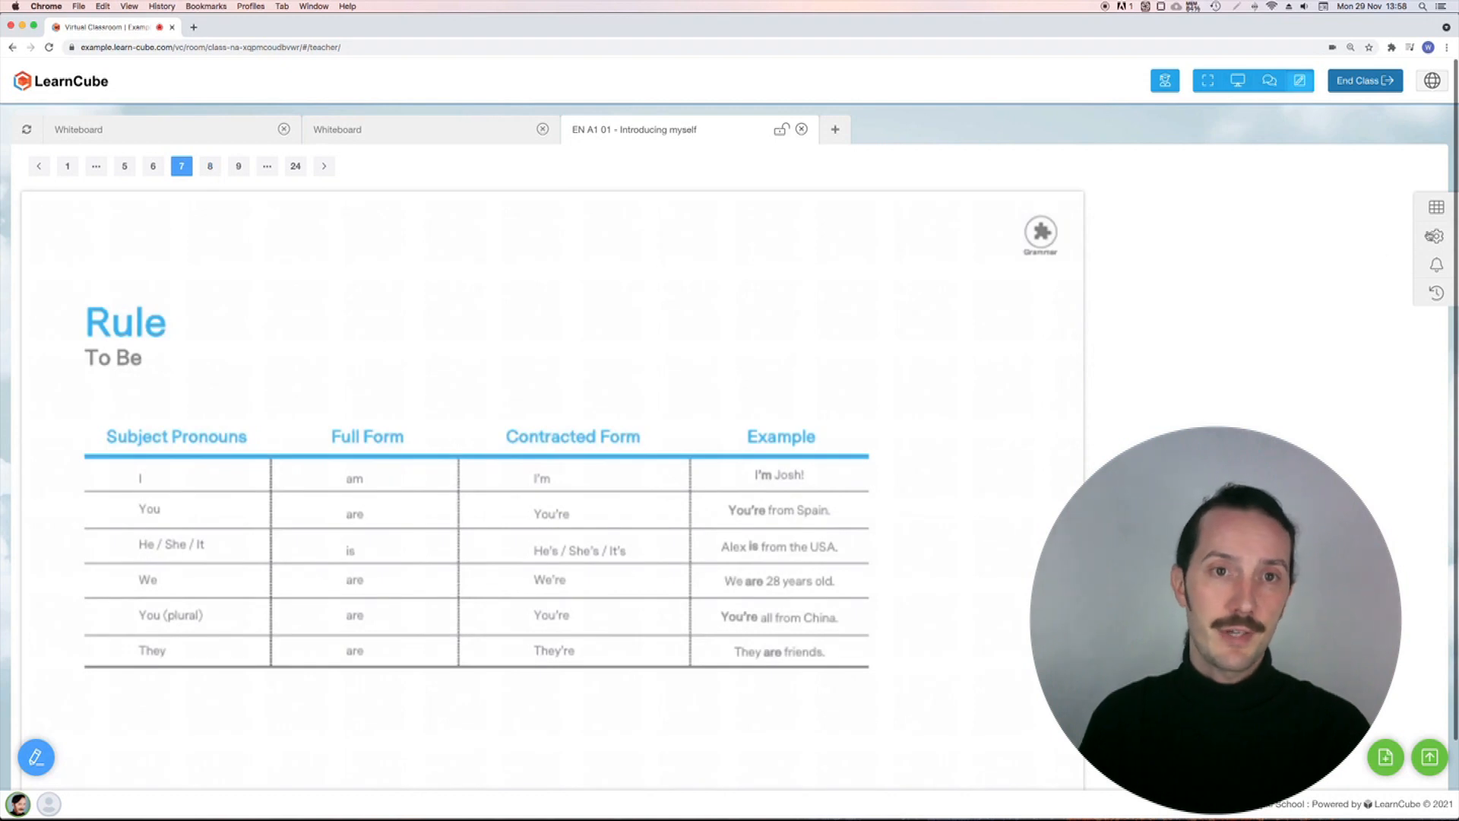
click(1165, 80)
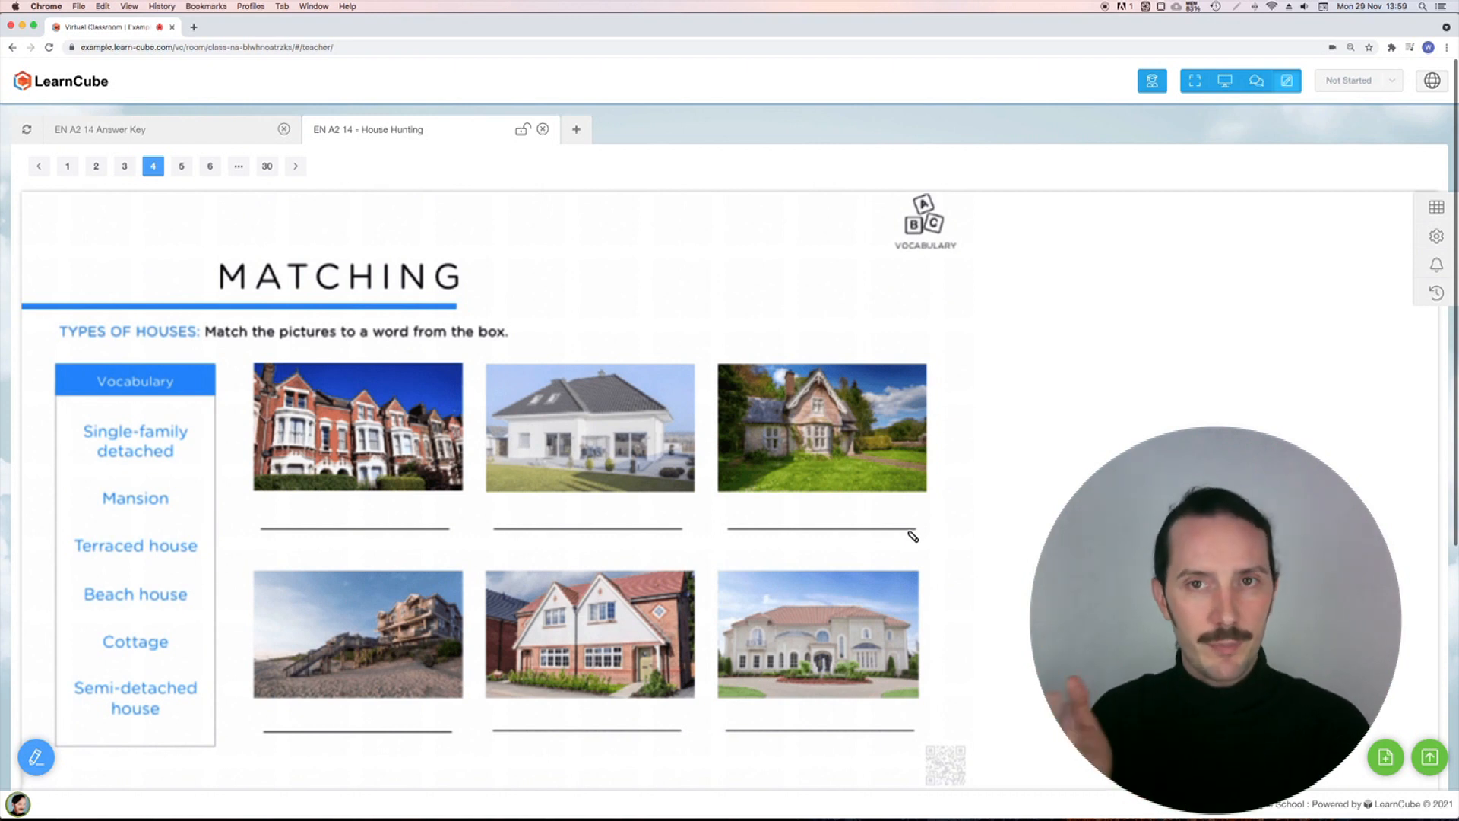
mouse_move(709, 487)
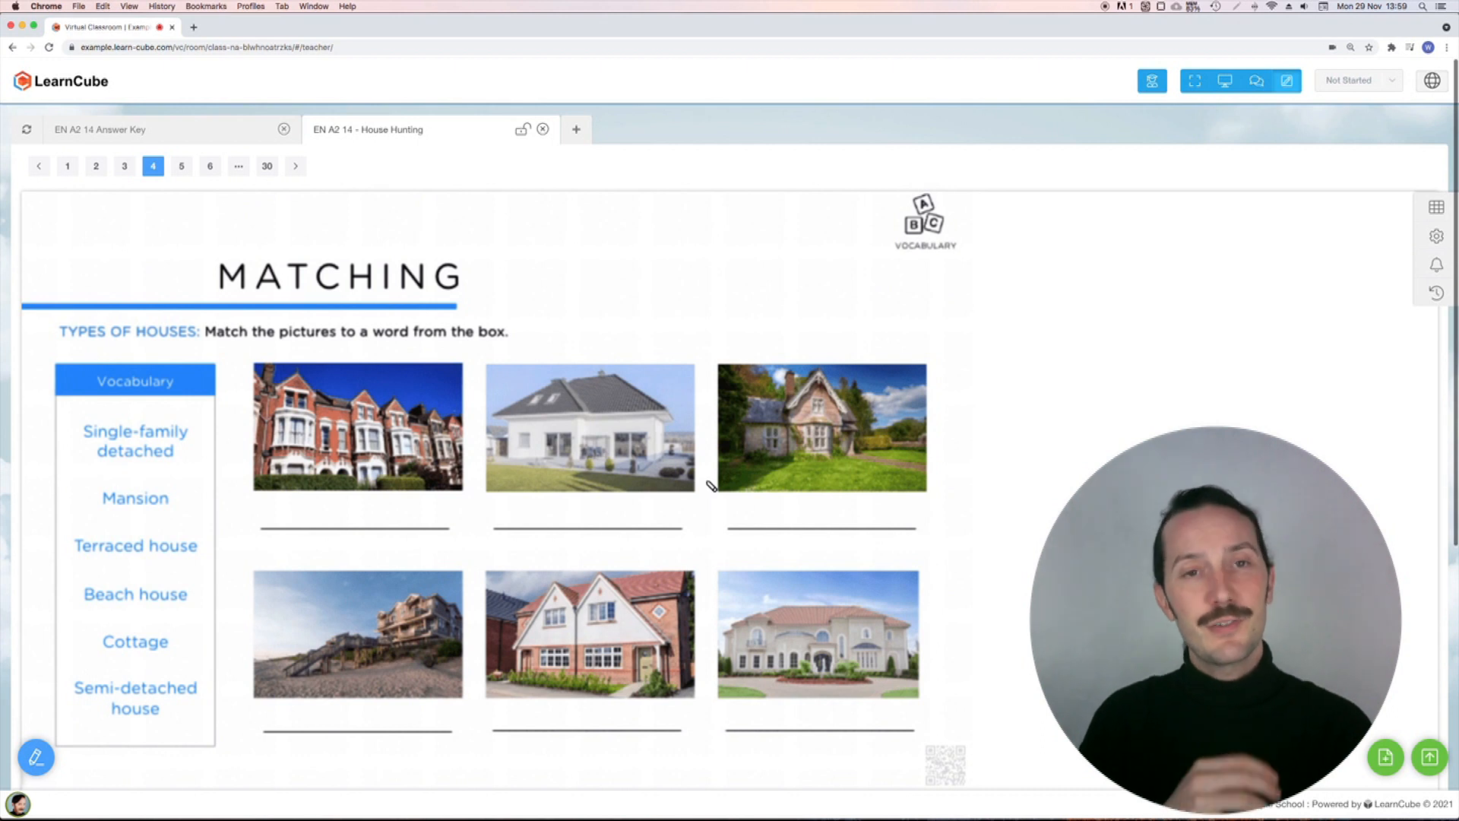
Show the EN A2 14 Answer Key tab with the slide 4 matching answers
click(100, 129)
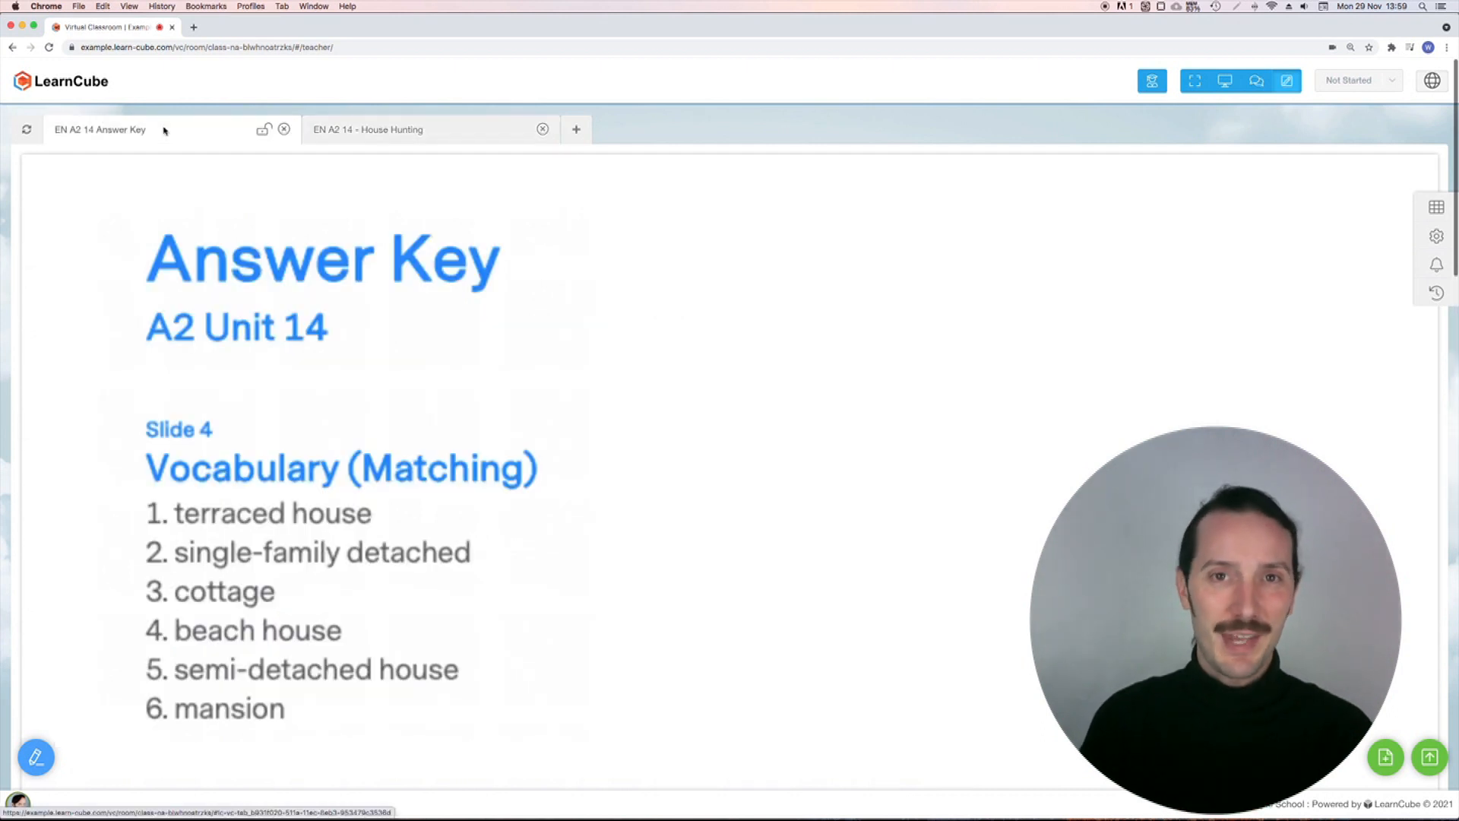